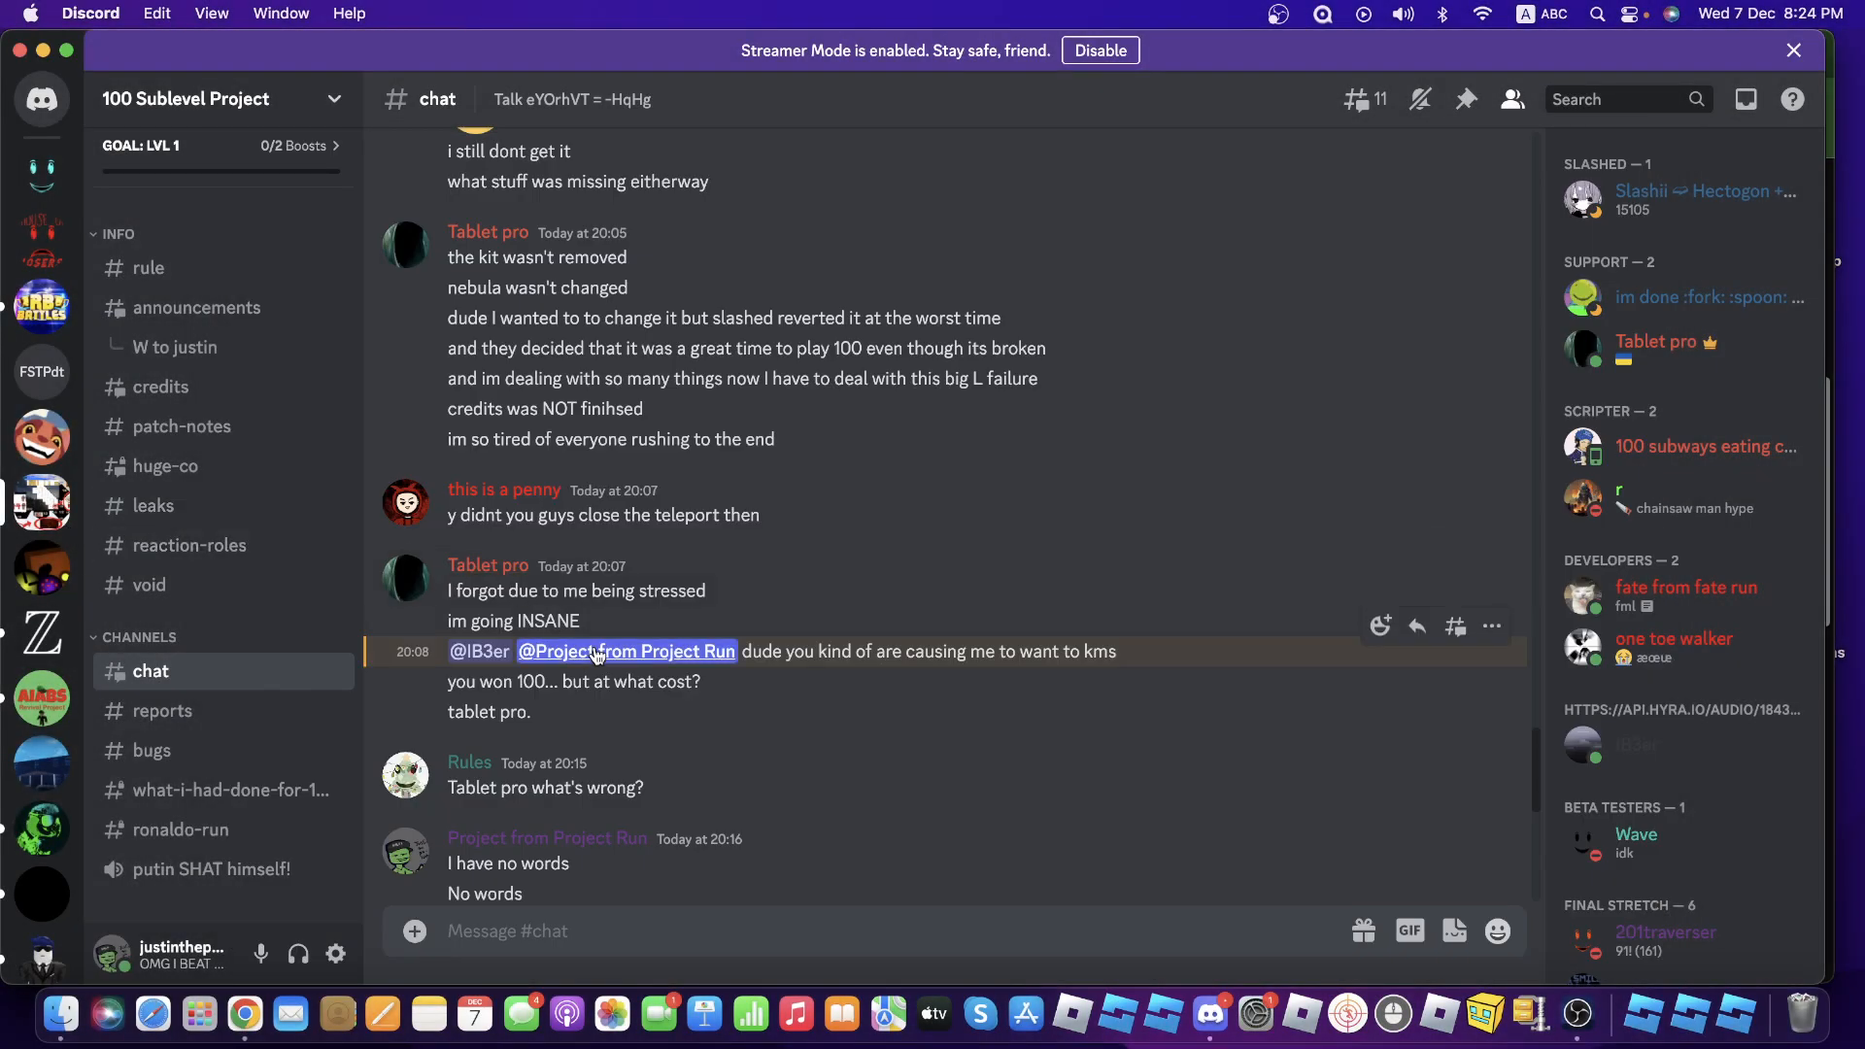
pyautogui.moveTo(762, 674)
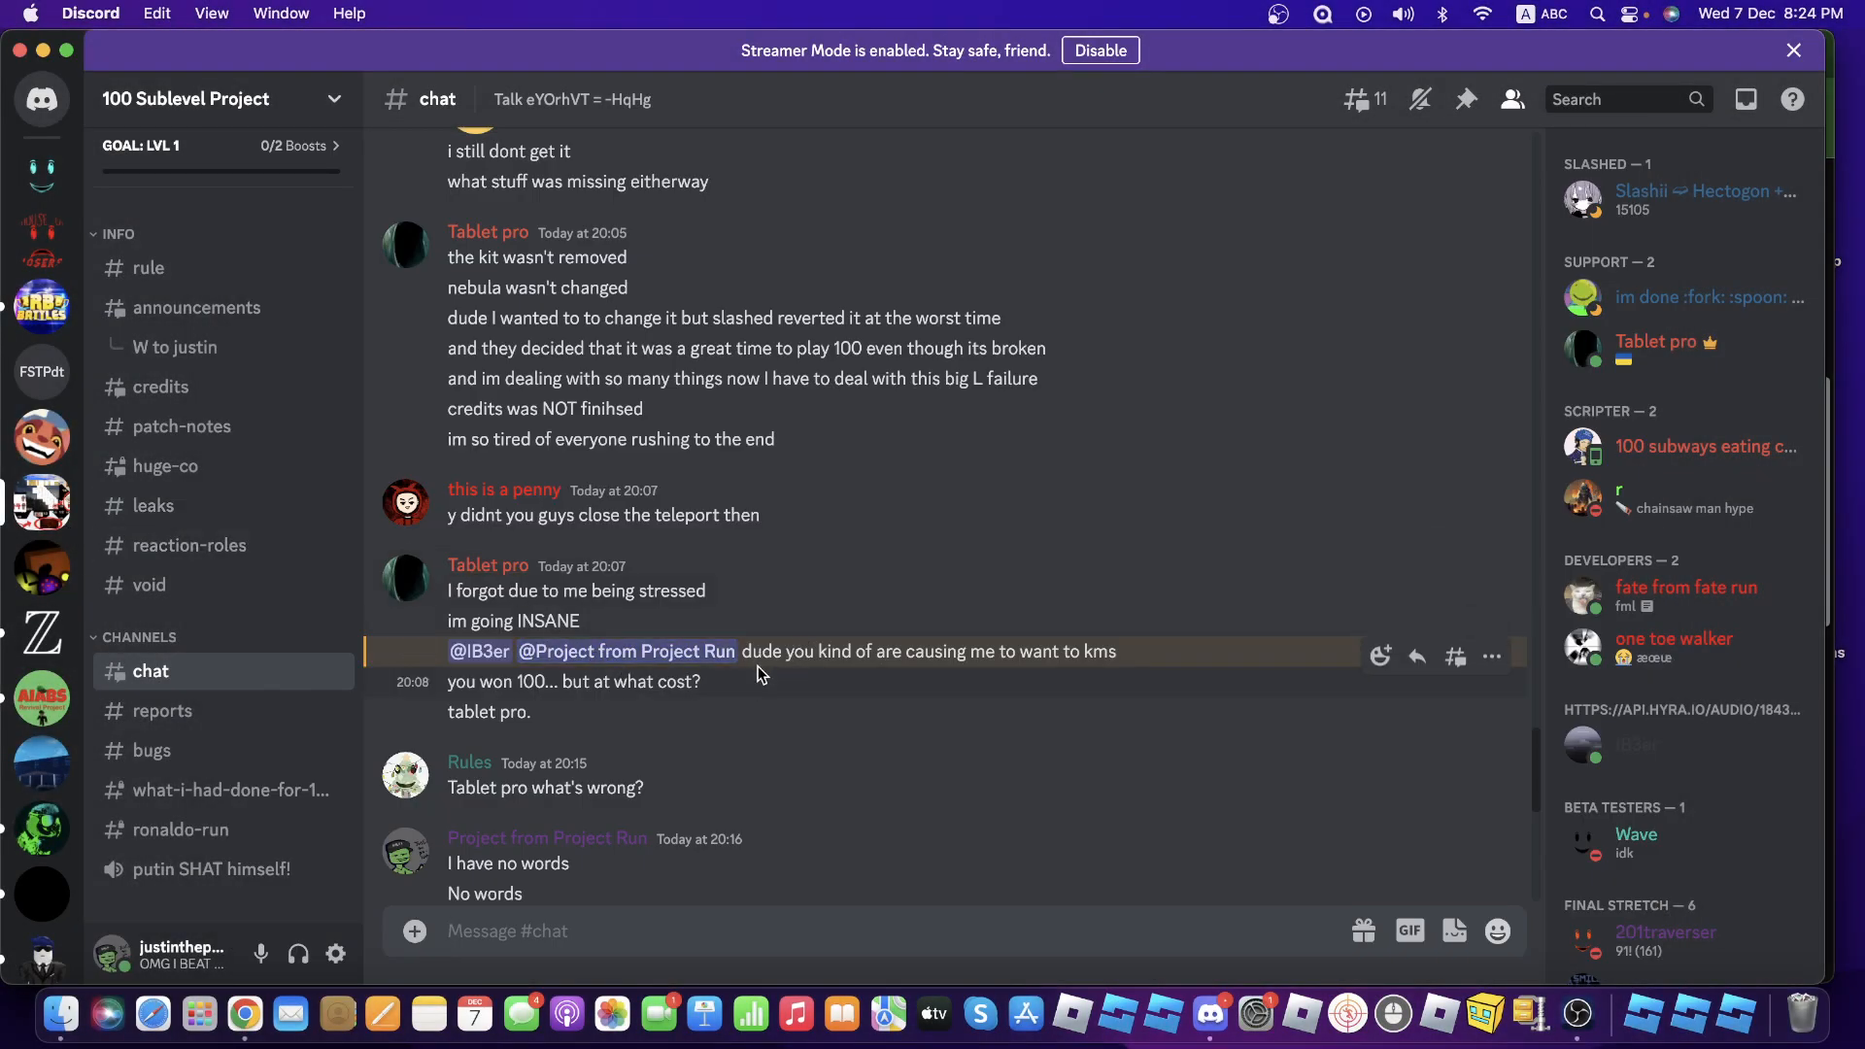
pyautogui.moveTo(940, 711)
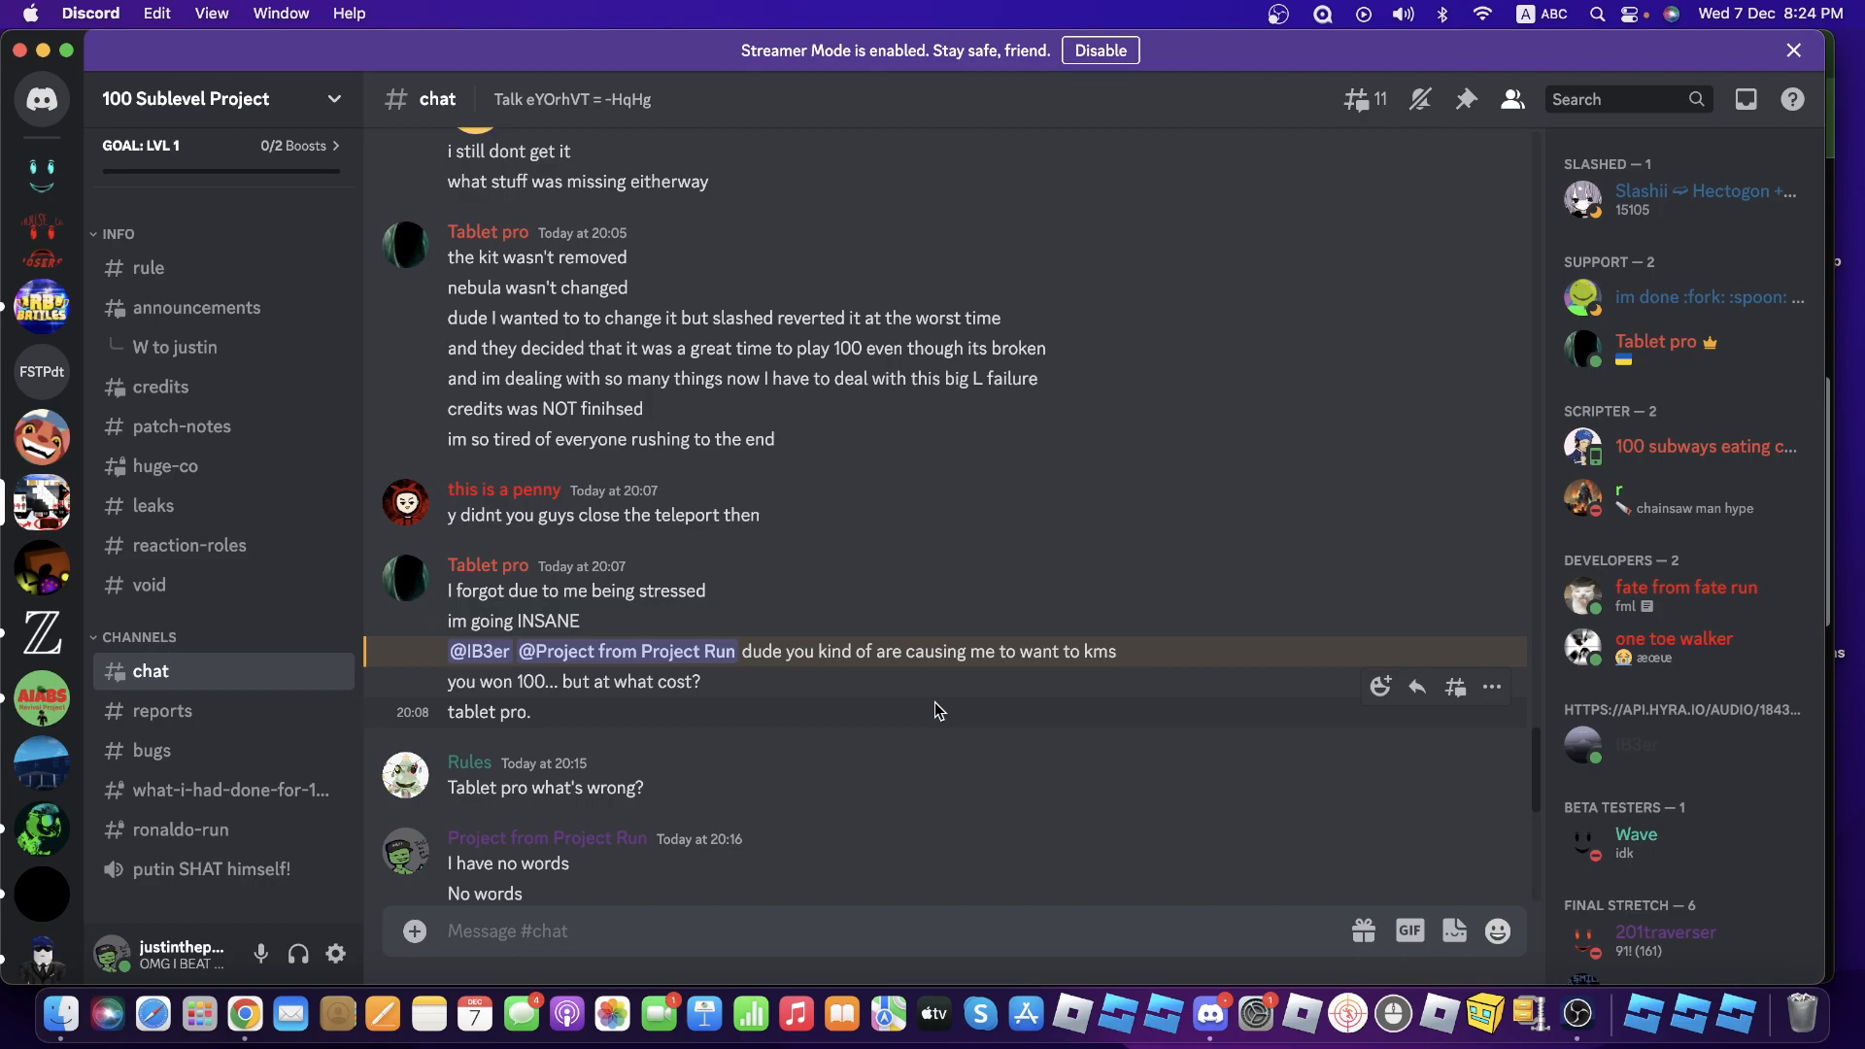
# Bring the OBS recording window to the front from the Dock
pyautogui.click(1578, 1014)
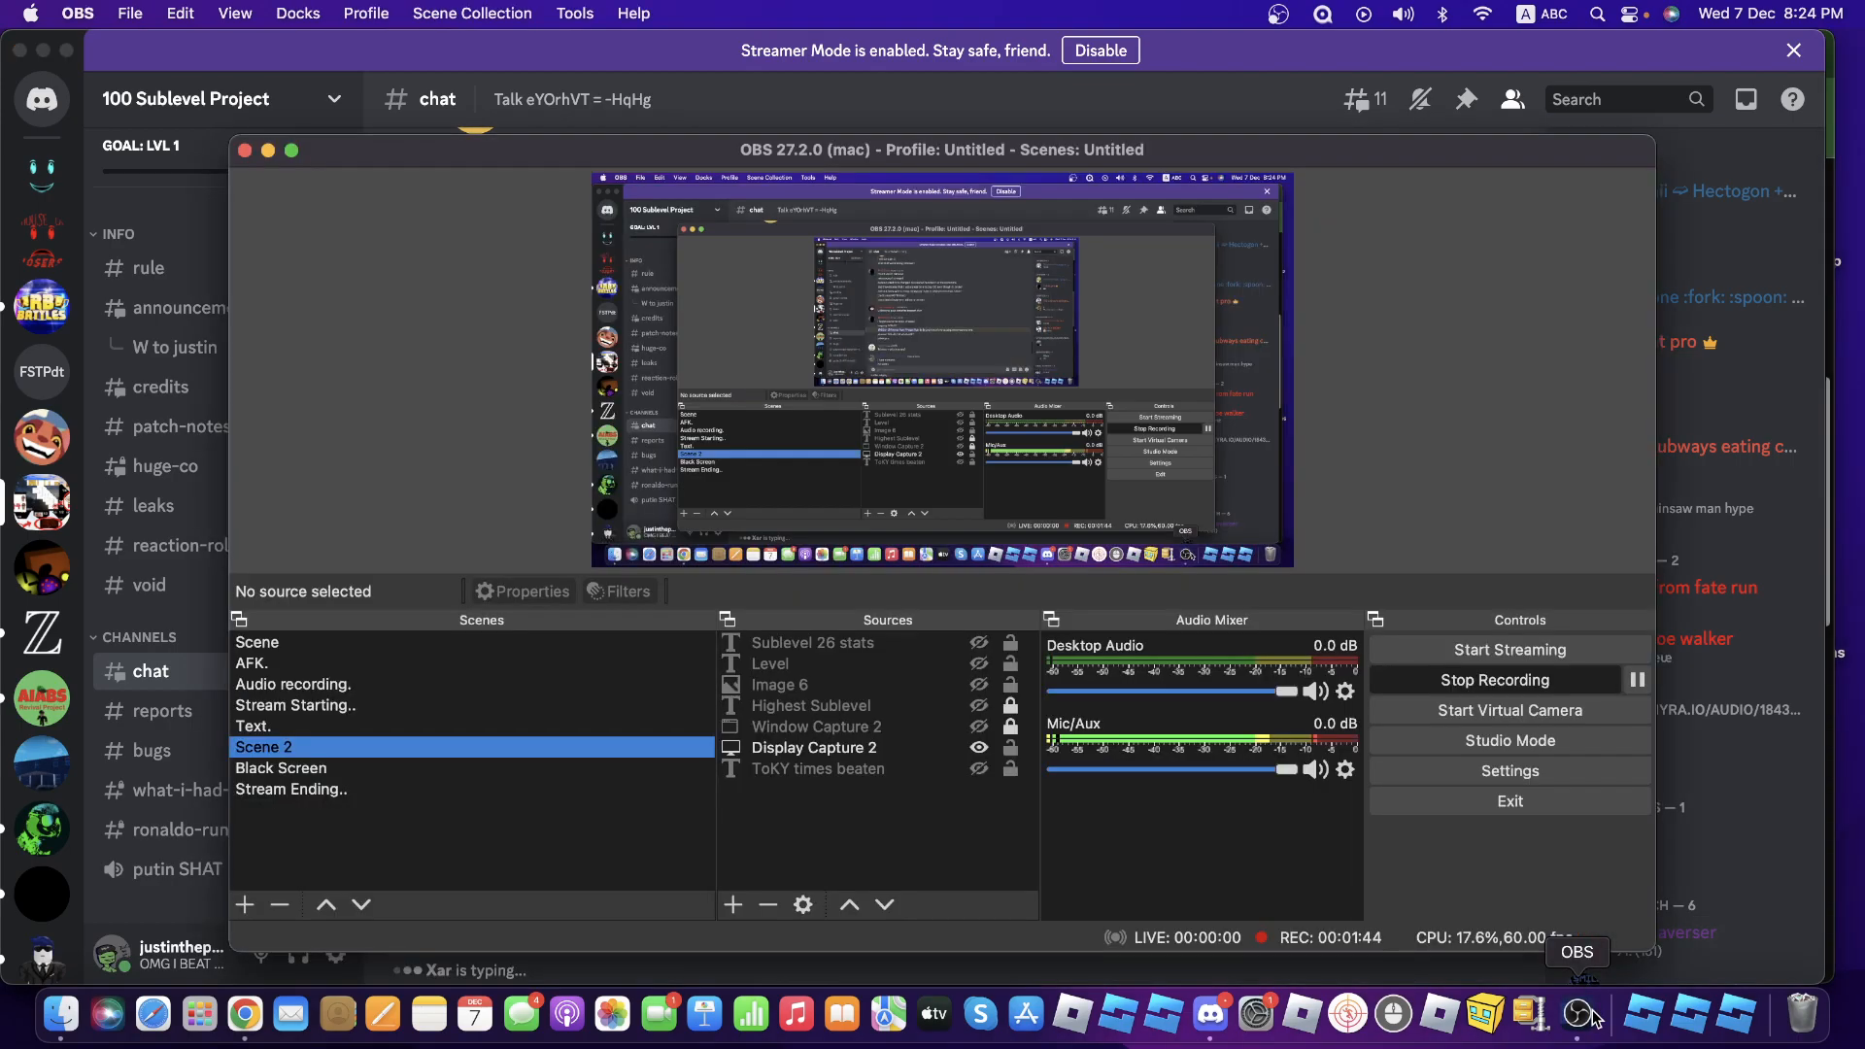